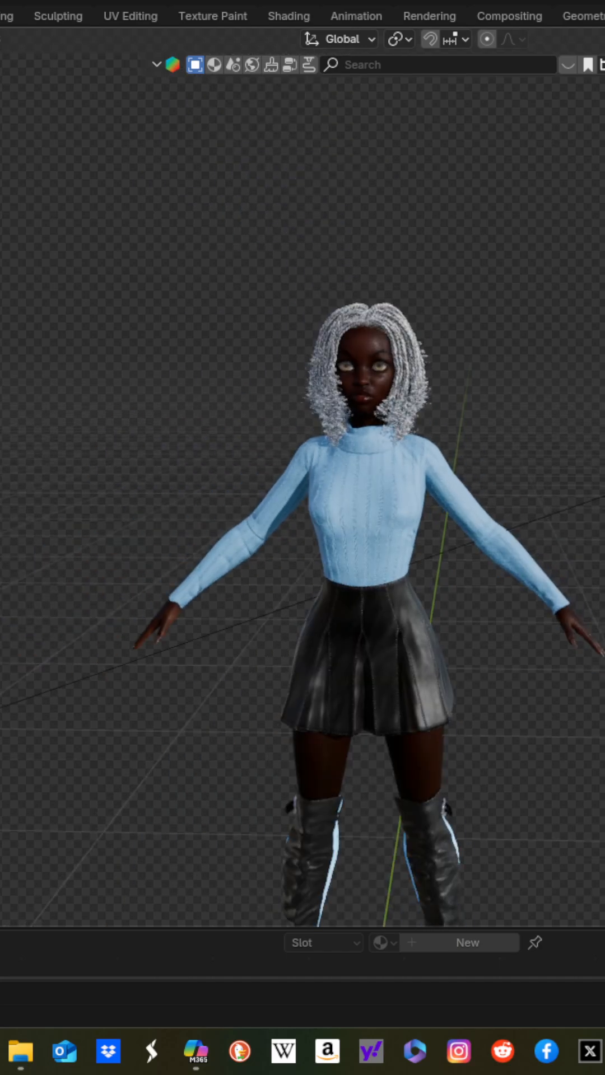
Scroll through the DAZ Setup correction tools for the Lyla character
scroll(up, 3)
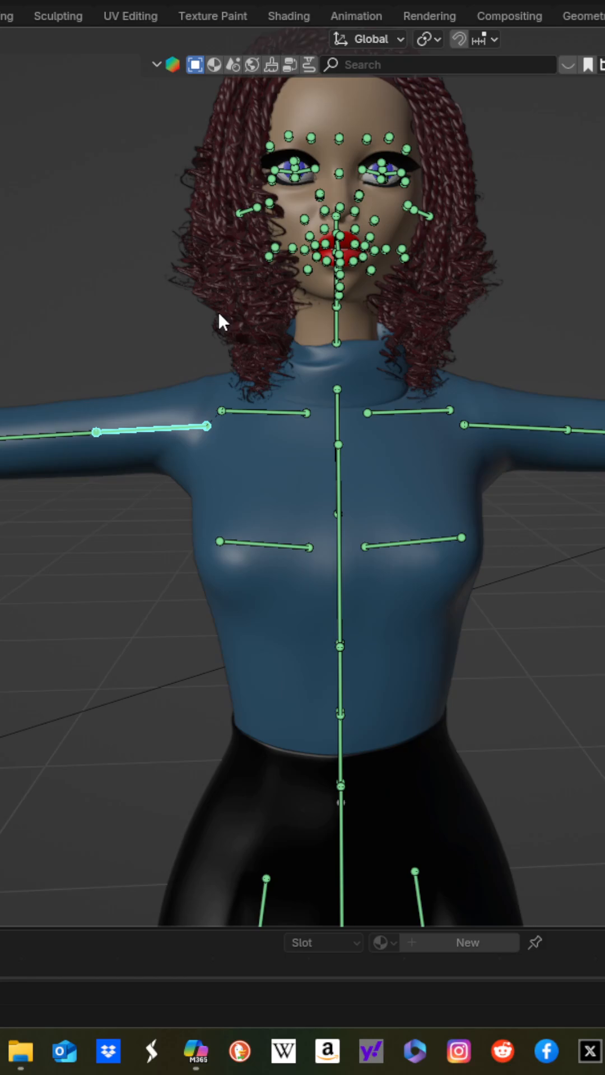
scroll(down, 3)
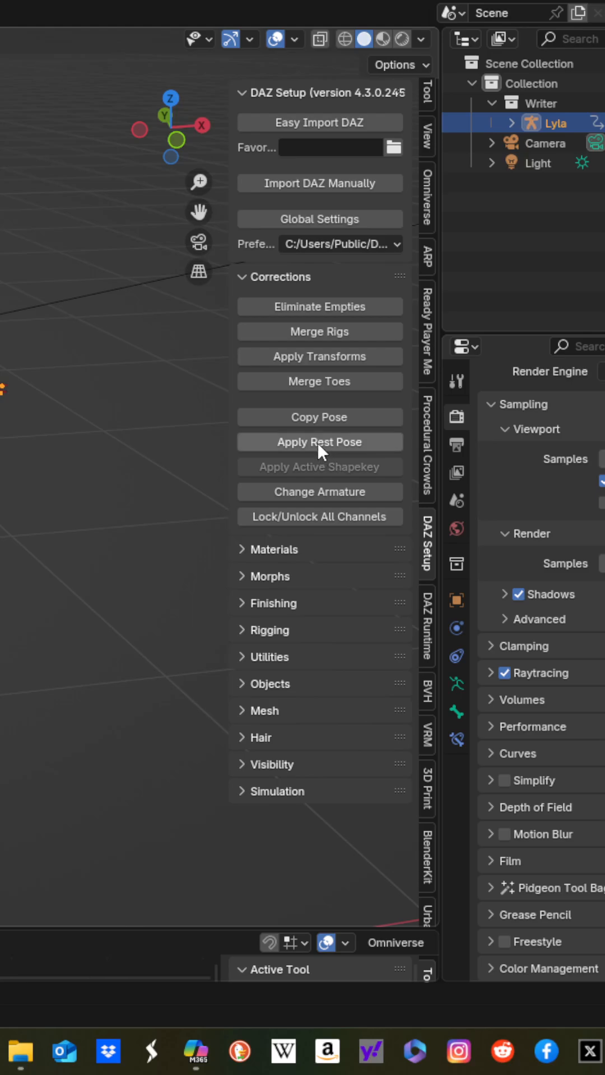
Run Apply Rest Pose from DAZ Setup Corrections and confirm it, locking in the T pose
click(319, 442)
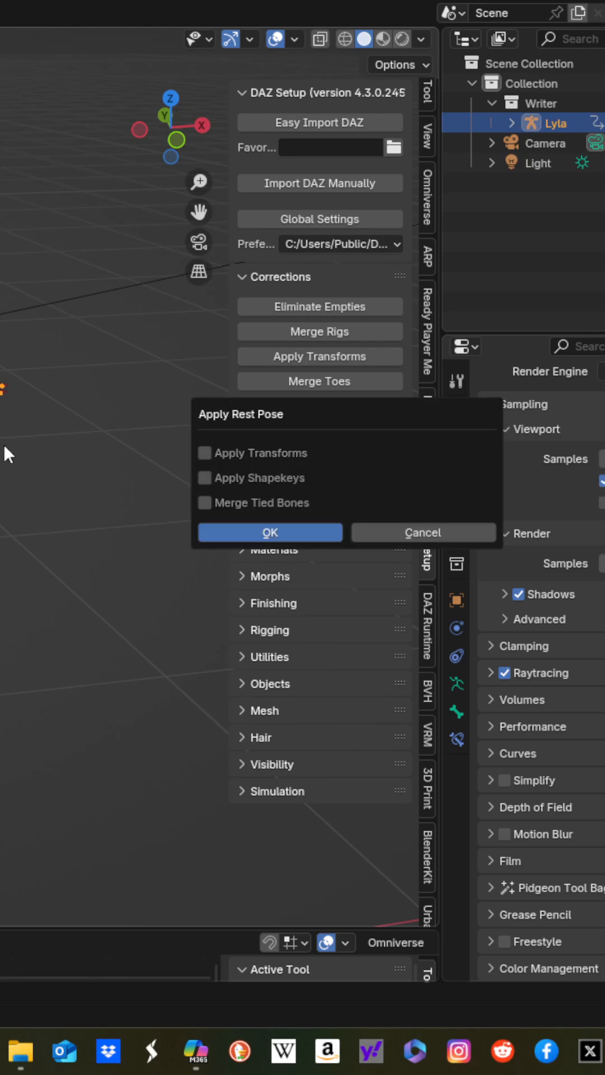
click(270, 532)
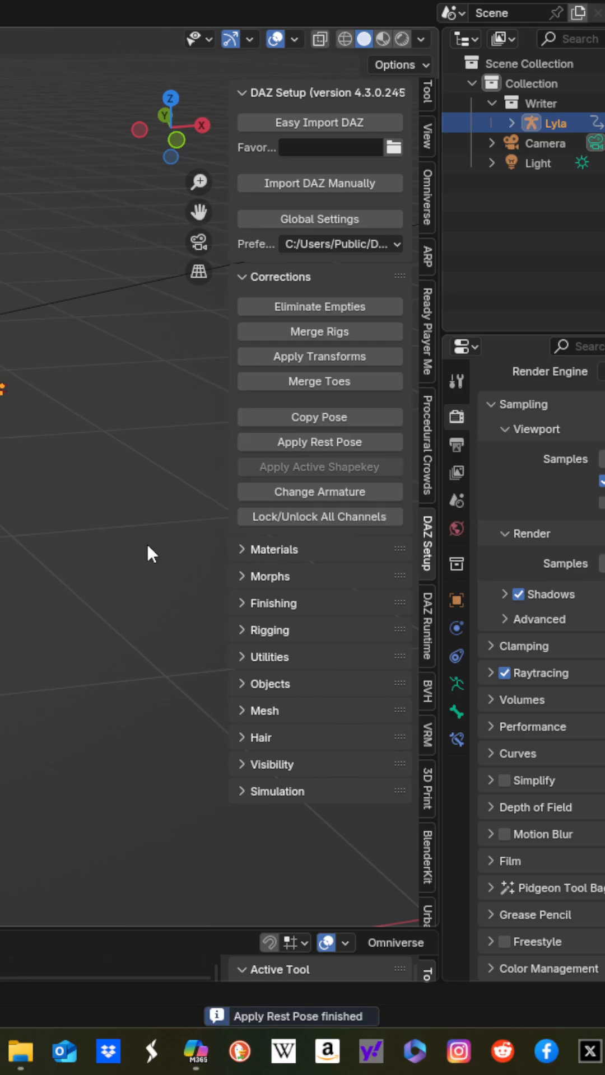